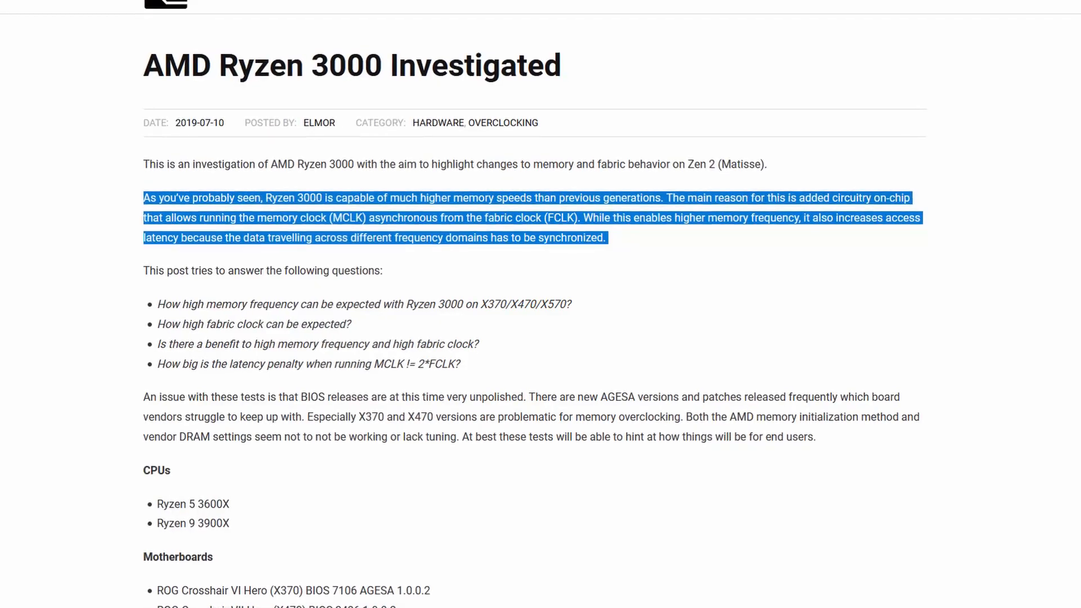
Scroll through the AMD Ryzen 3000 Investigated article in the browser
{"action": "scroll", "scroll_direction": "down", "scroll_amount": 3}
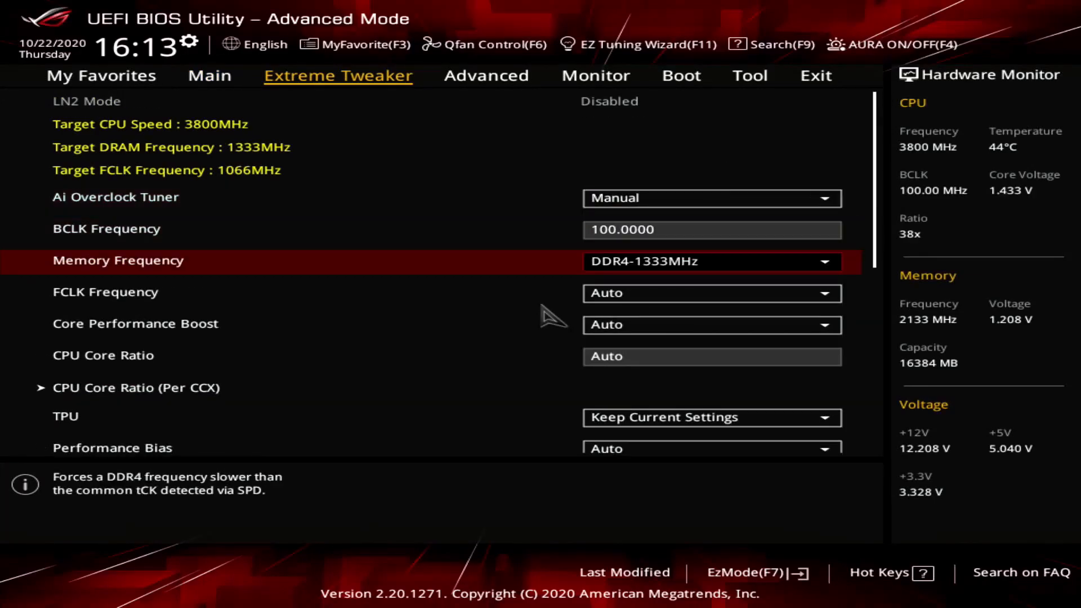
Raise Memory Frequency to DDR4-3600 and FCLK Frequency to 1800MHz
{"action": "left_click", "coordinate": [712, 260]}
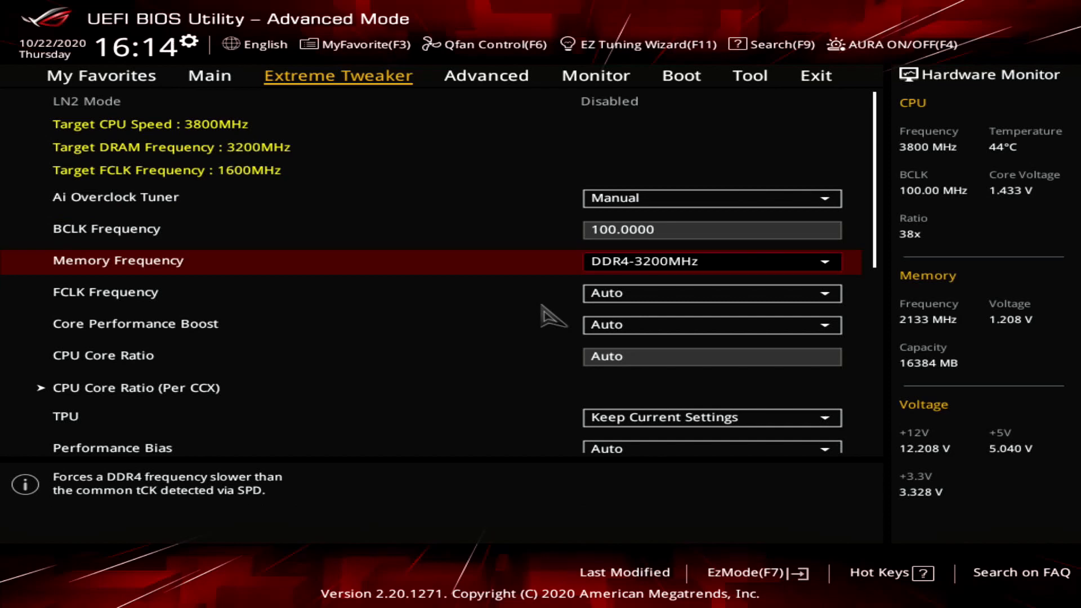
{"action": "left_click", "coordinate": [712, 260]}
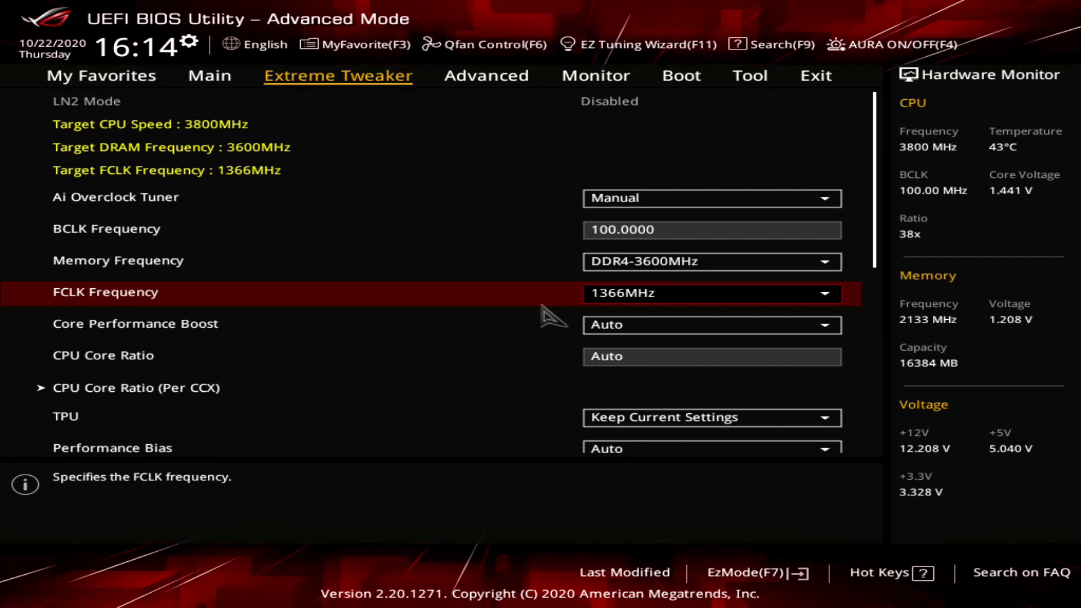
{"action": "left_click", "coordinate": [712, 293]}
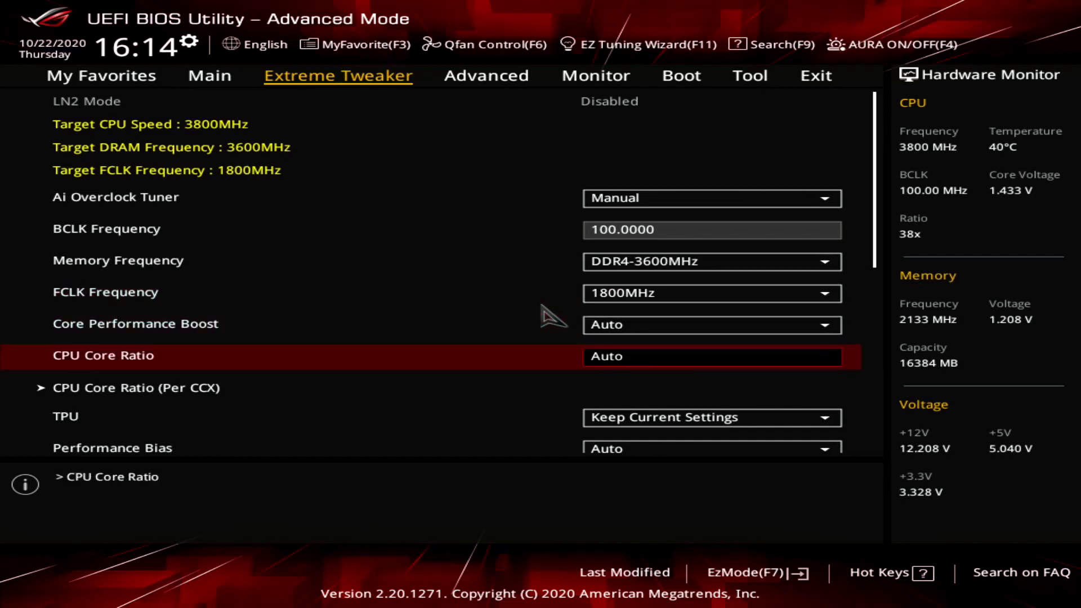
{"action": "left_click", "coordinate": [137, 387]}
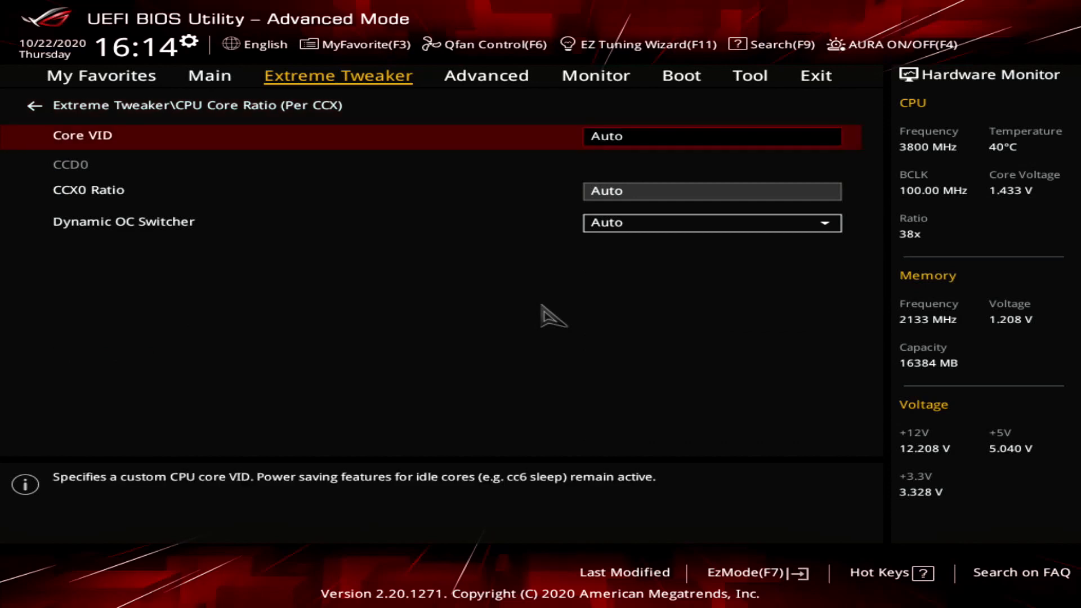
Set Core VID to 1.425, CCX0 ratio to 47.75 and enable the Dynamic OC Switcher
{"action": "type", "text": "1.425"}
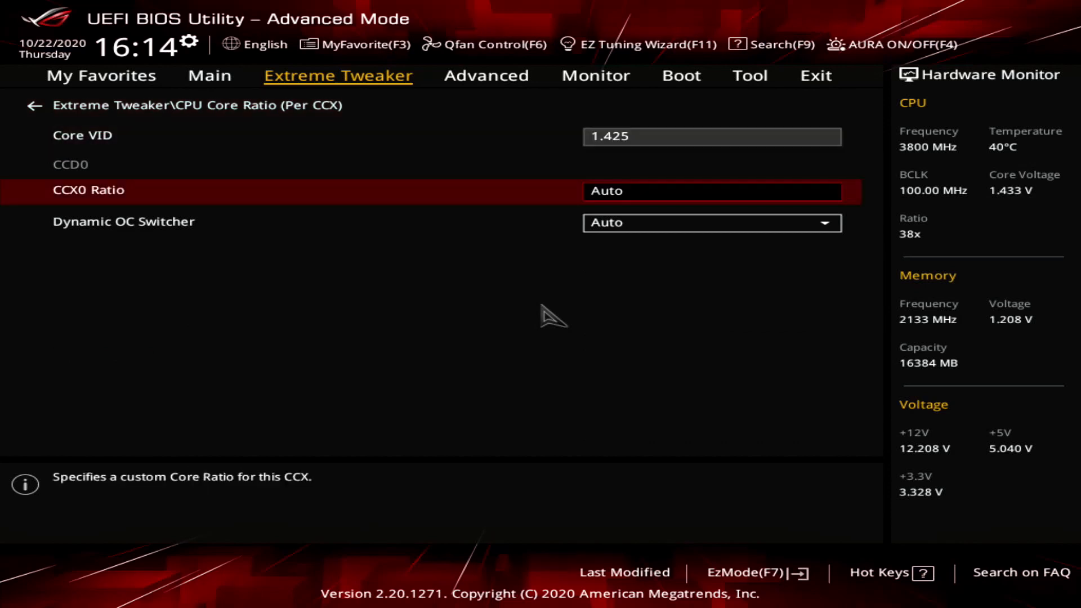
{"action": "type", "text": "47.75"}
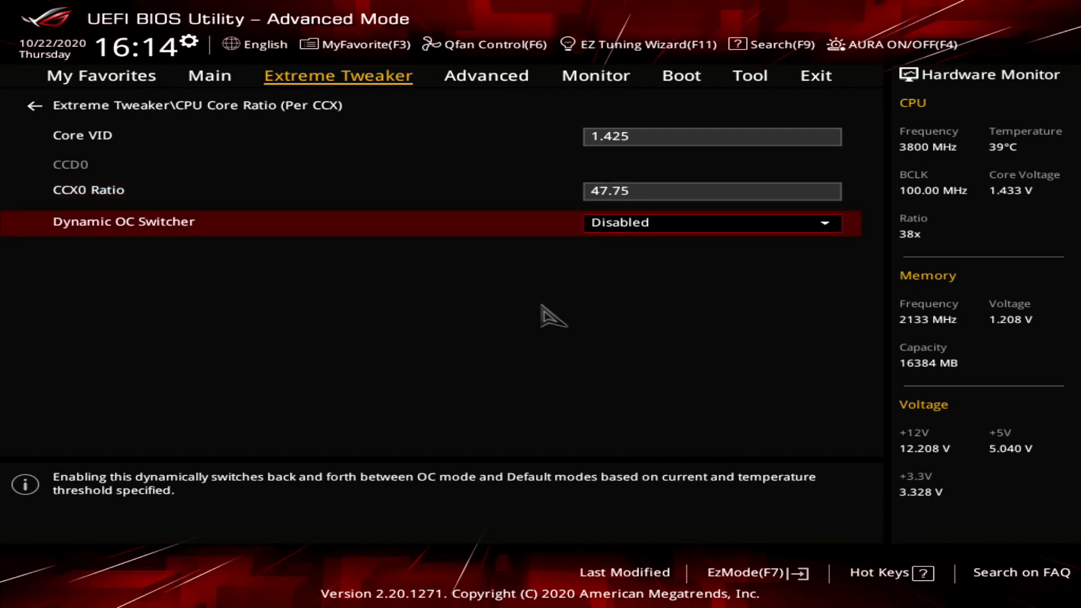
{"action": "left_click", "coordinate": [711, 222]}
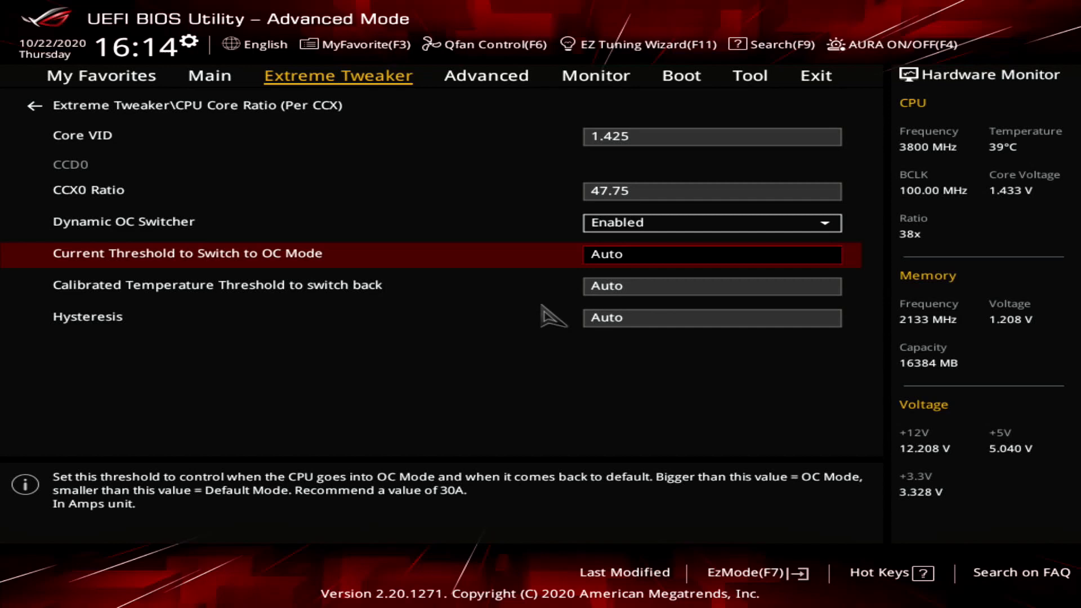
Set the Dynamic OC Switcher current threshold to 50 and return to Extreme Tweaker
{"action": "type", "text": "3"}
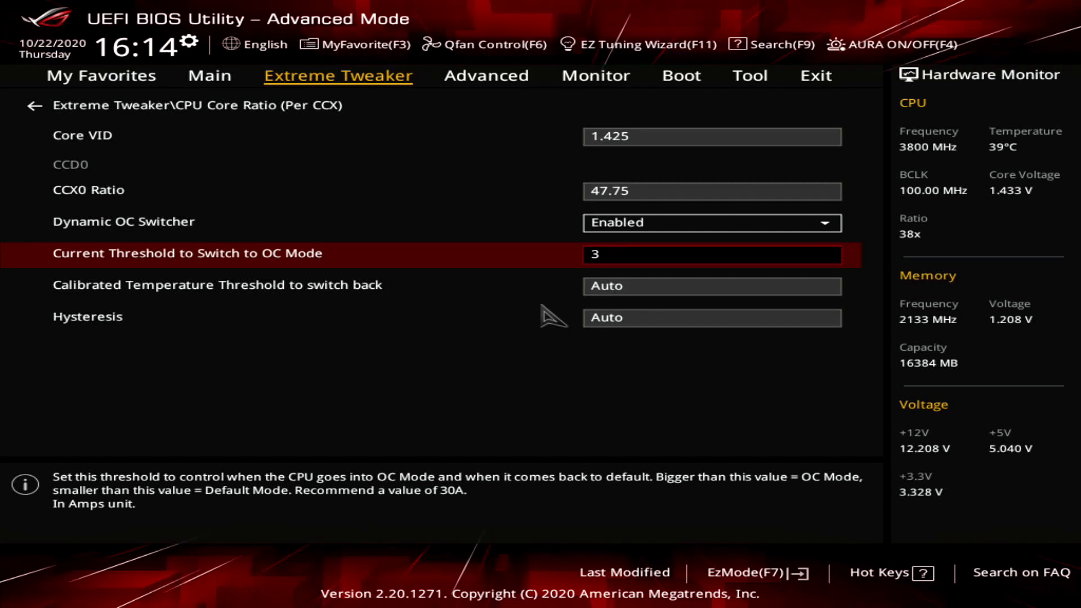
{"action": "type", "text": "5"}
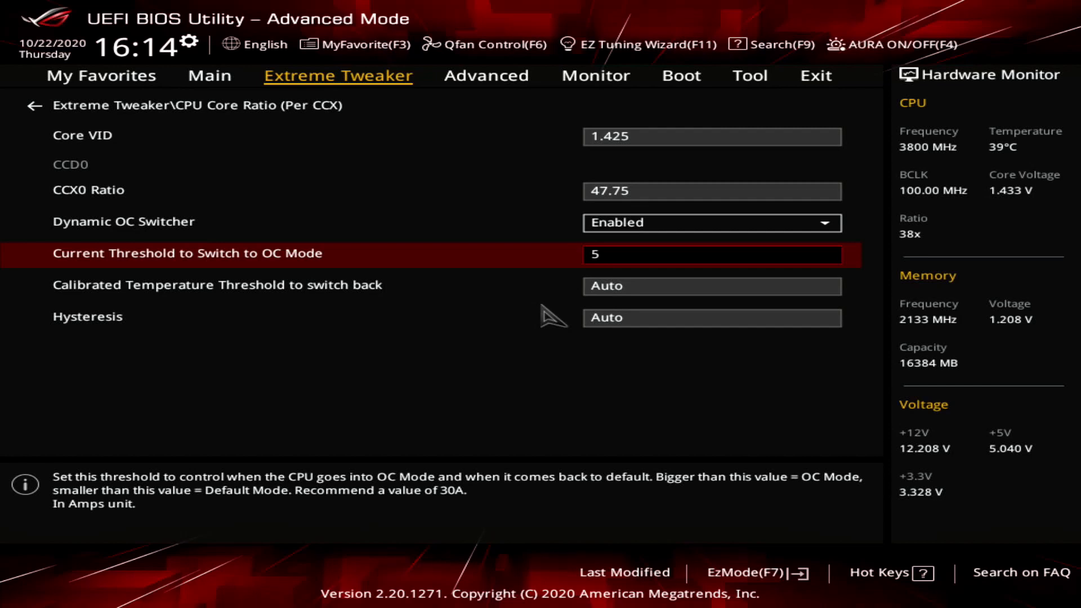
{"action": "type", "text": "0"}
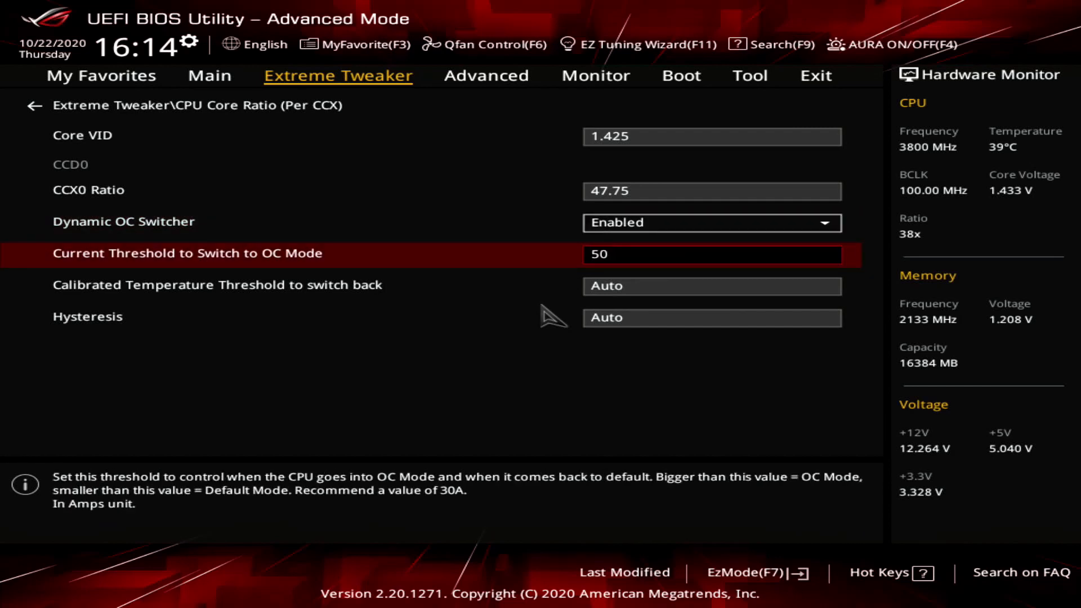
{"action": "left_click", "coordinate": [29, 104]}
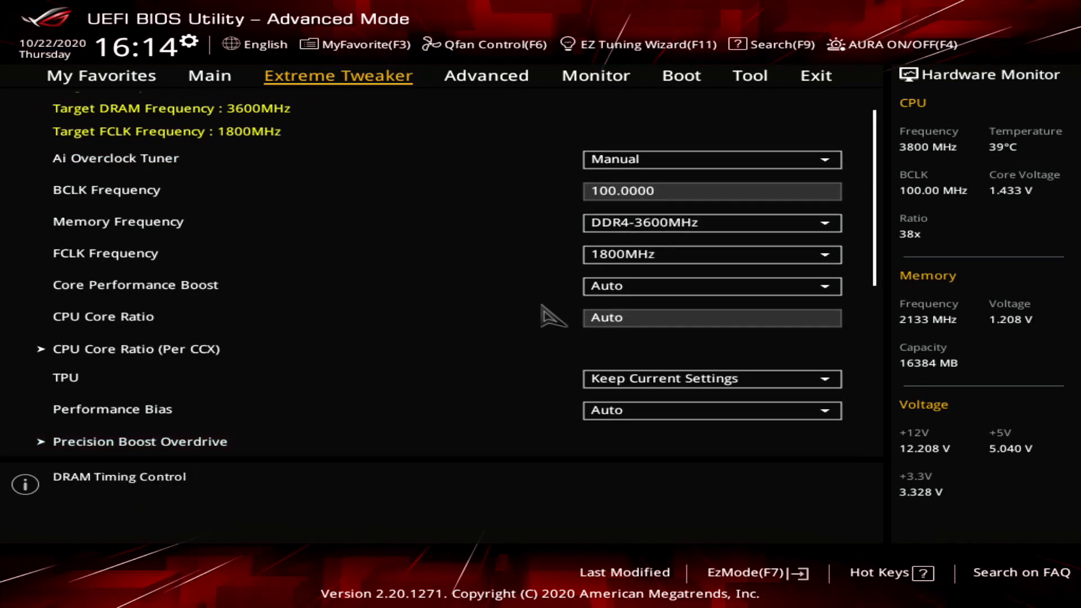
{"action": "scroll", "scroll_direction": "down", "scroll_amount": 3}
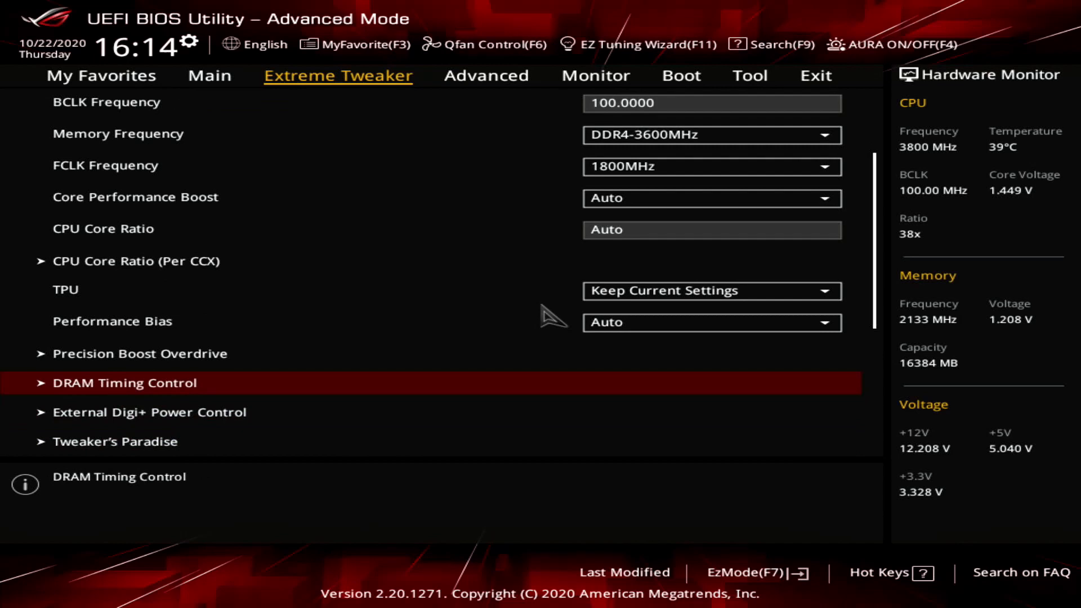
{"action": "left_click", "coordinate": [124, 383]}
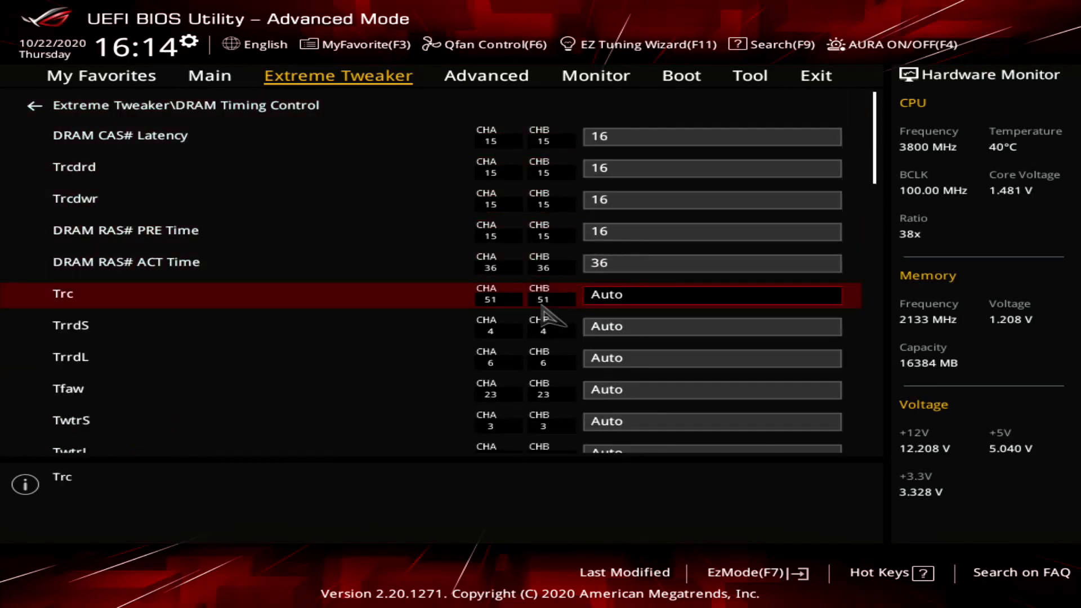
{"action": "left_click", "coordinate": [31, 105]}
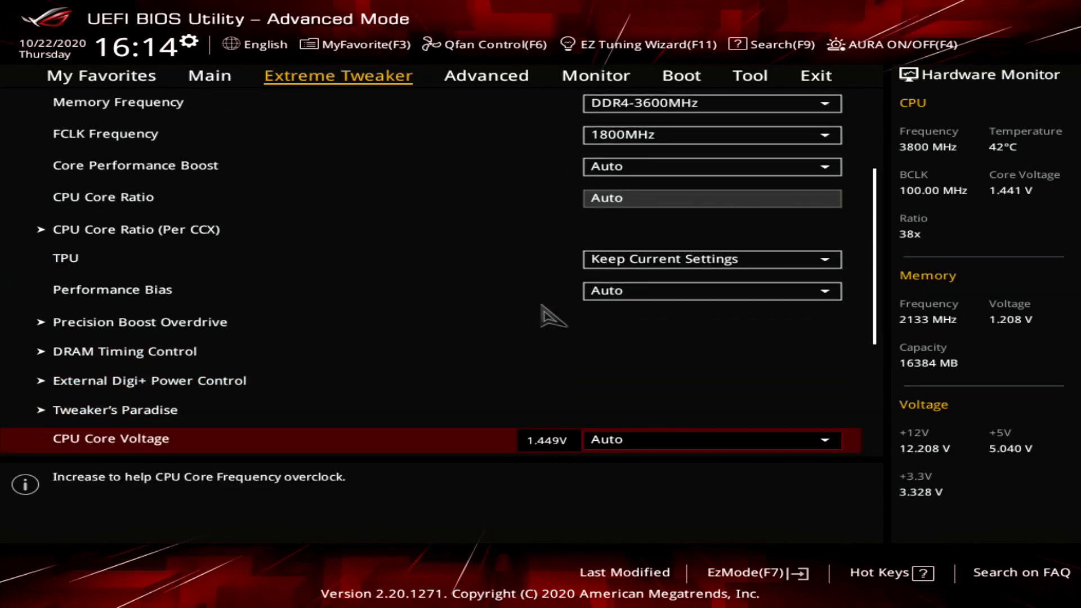